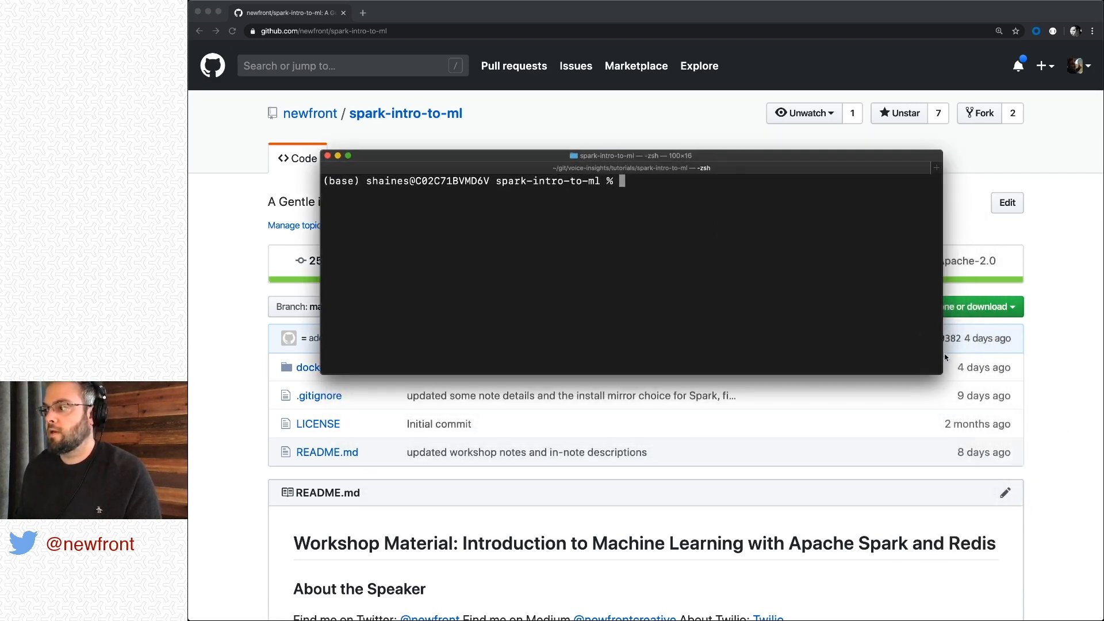
Step: Enlarge the terminal, list the repository with ls -l, and change into the docker folder
left_click_drag(941, 377, 1020, 524)
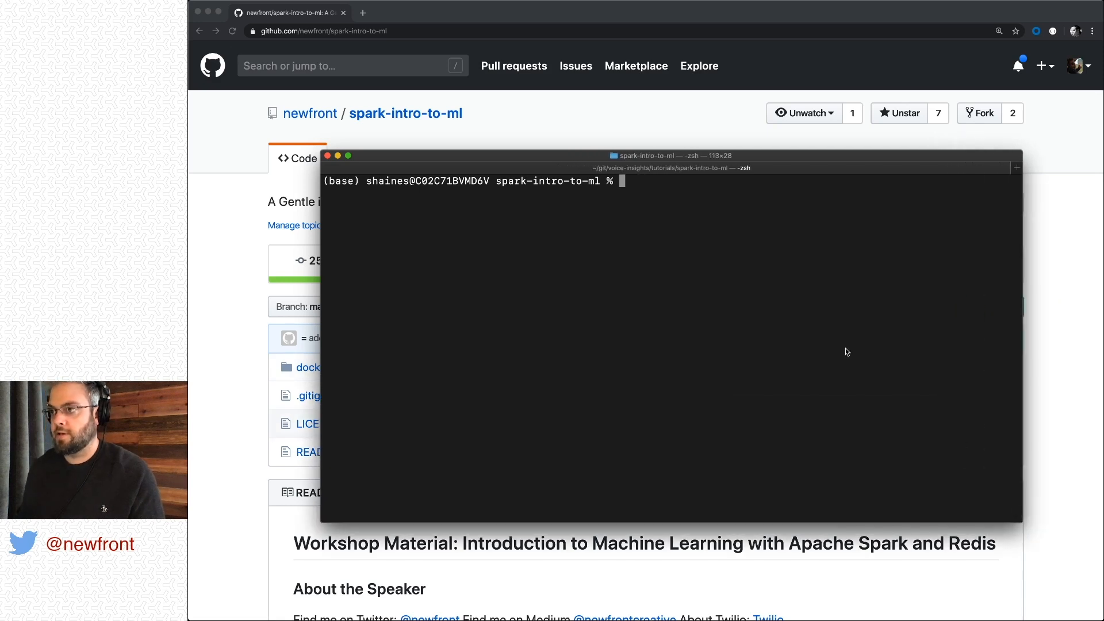
type("ls -")
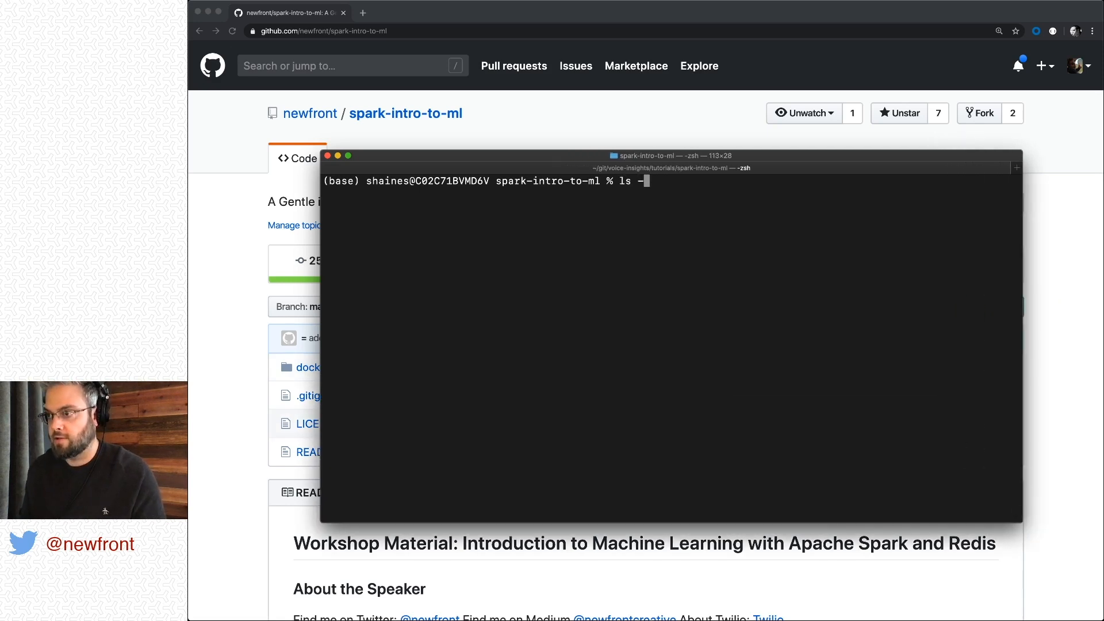
type("l")
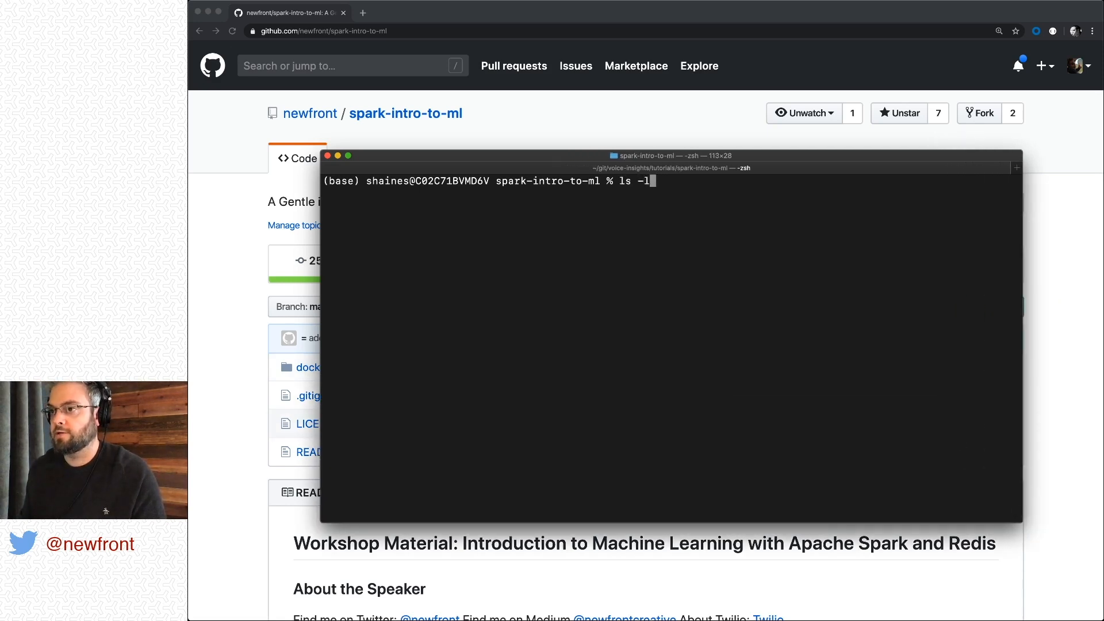
key("Enter")
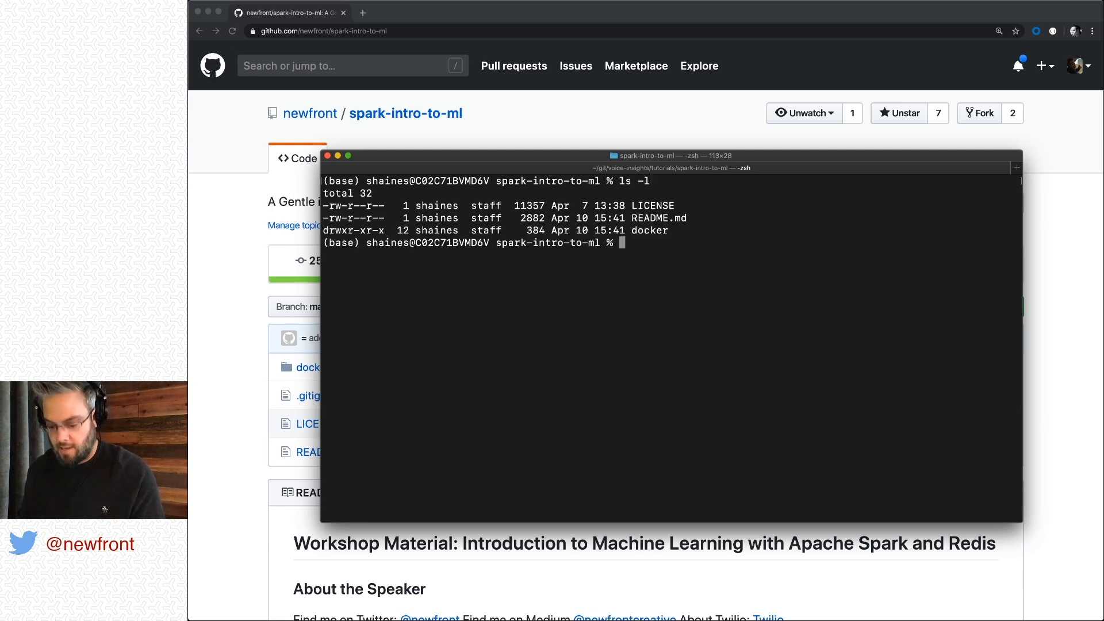
type("cd docker")
type("ls -l")
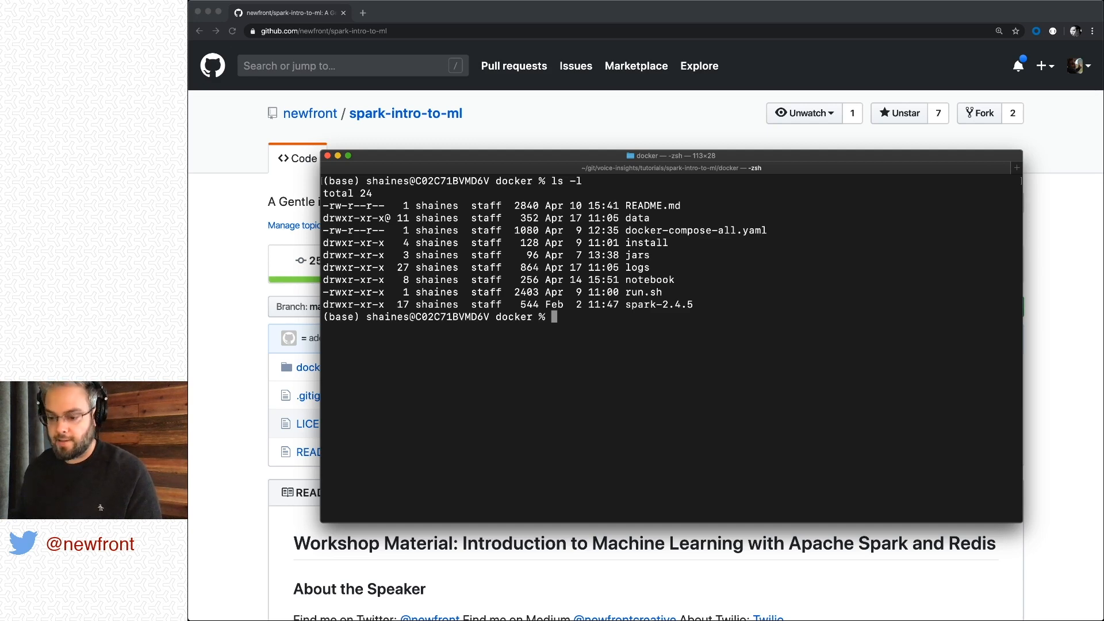
Step: Run ./run.sh install, answering y to replace the existing Goodreads book data files
type("./r")
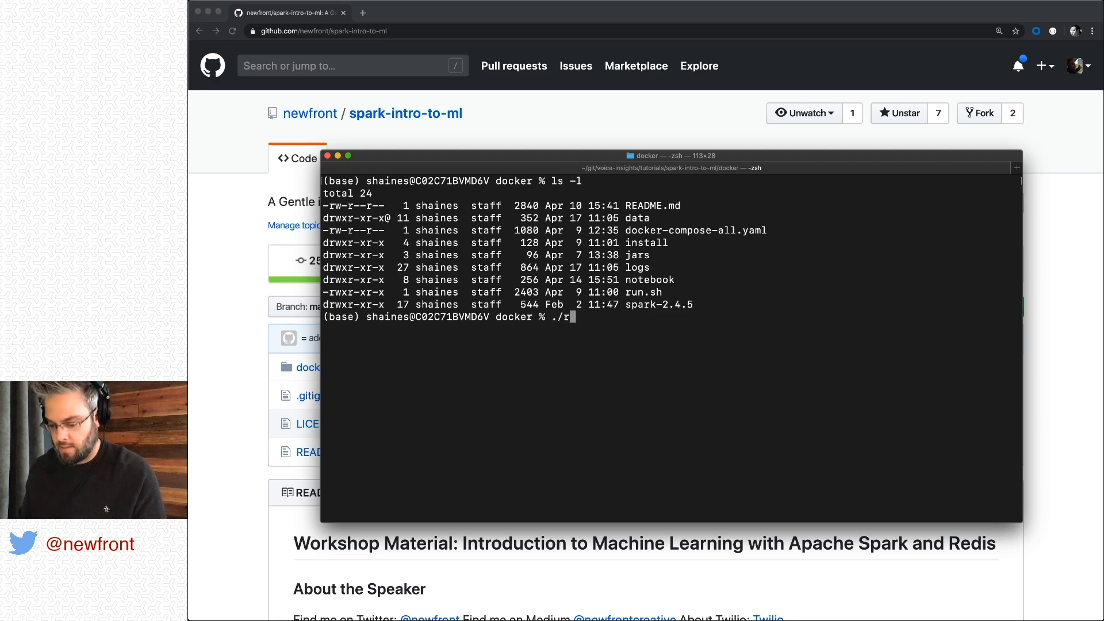
type("un.sh insta")
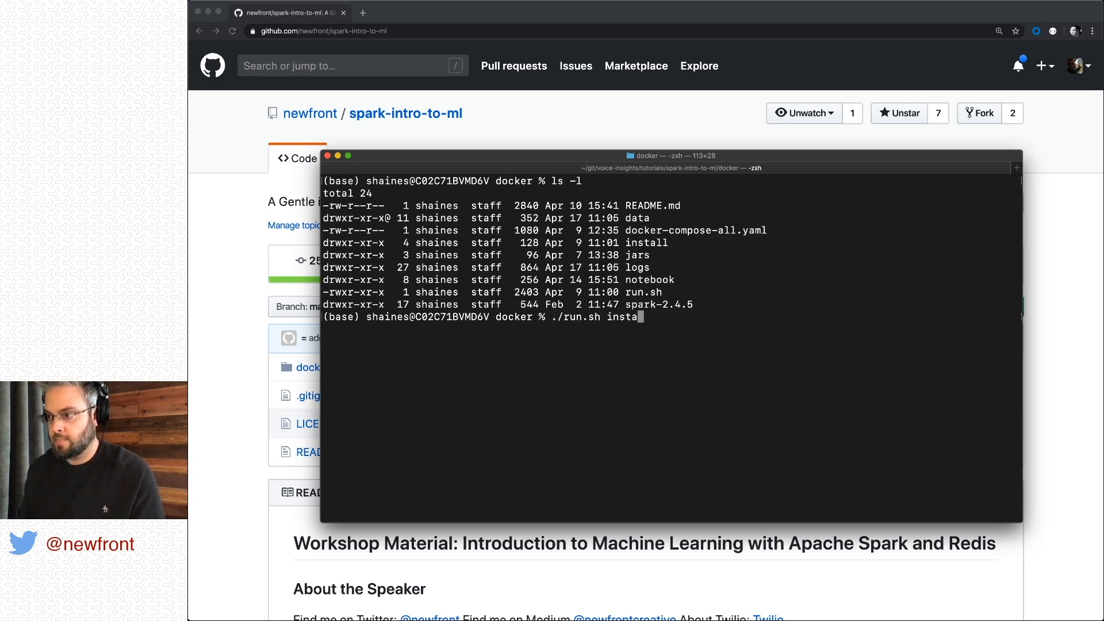
type("ll")
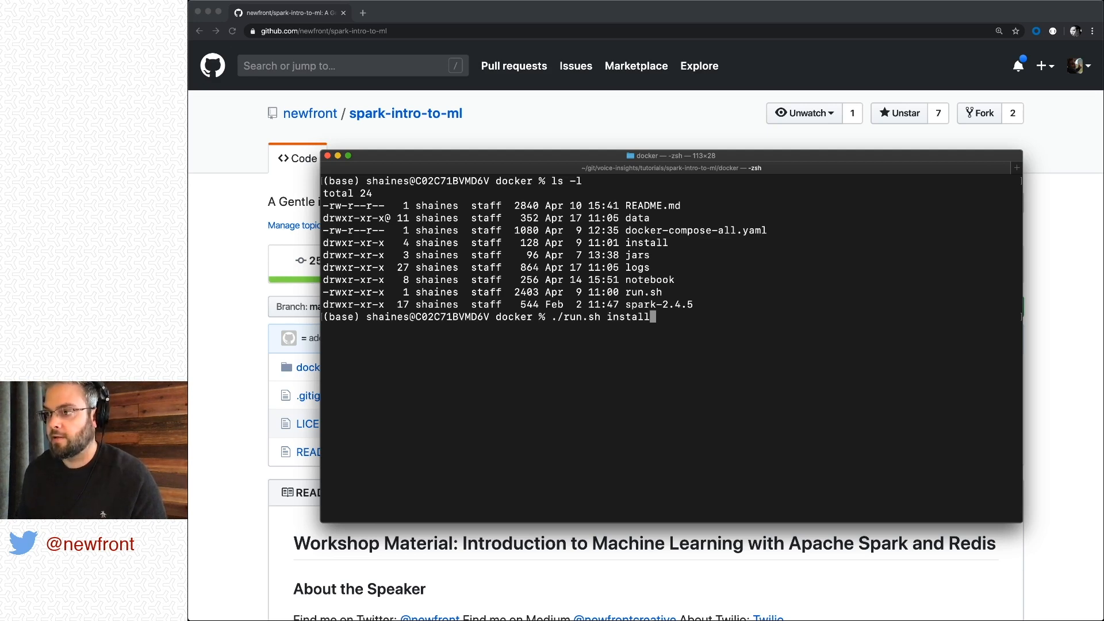
key("Enter")
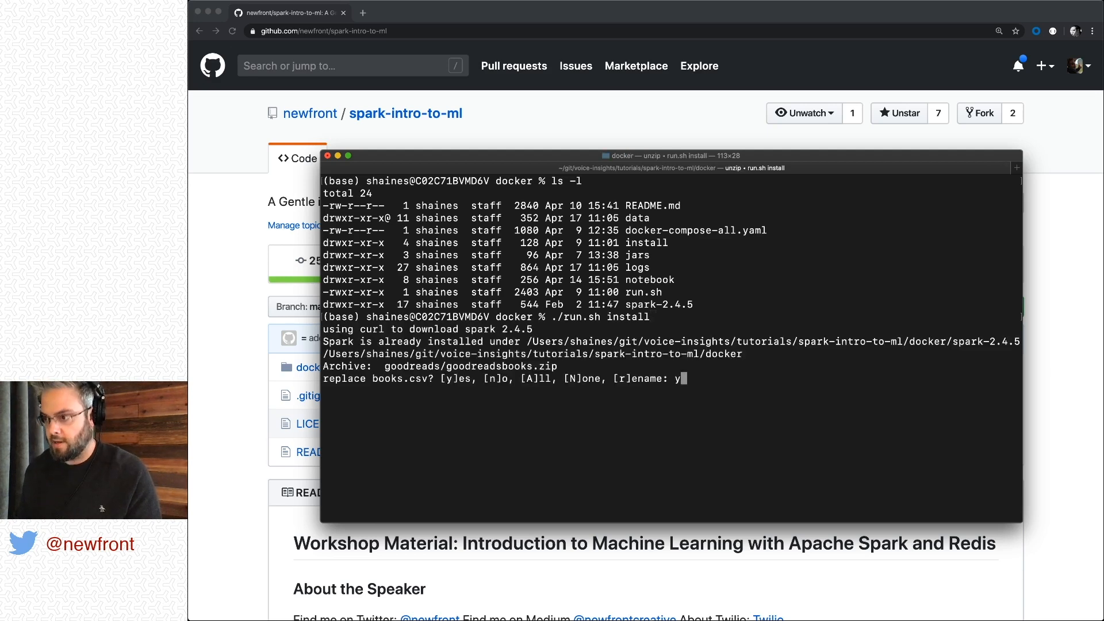
type("y")
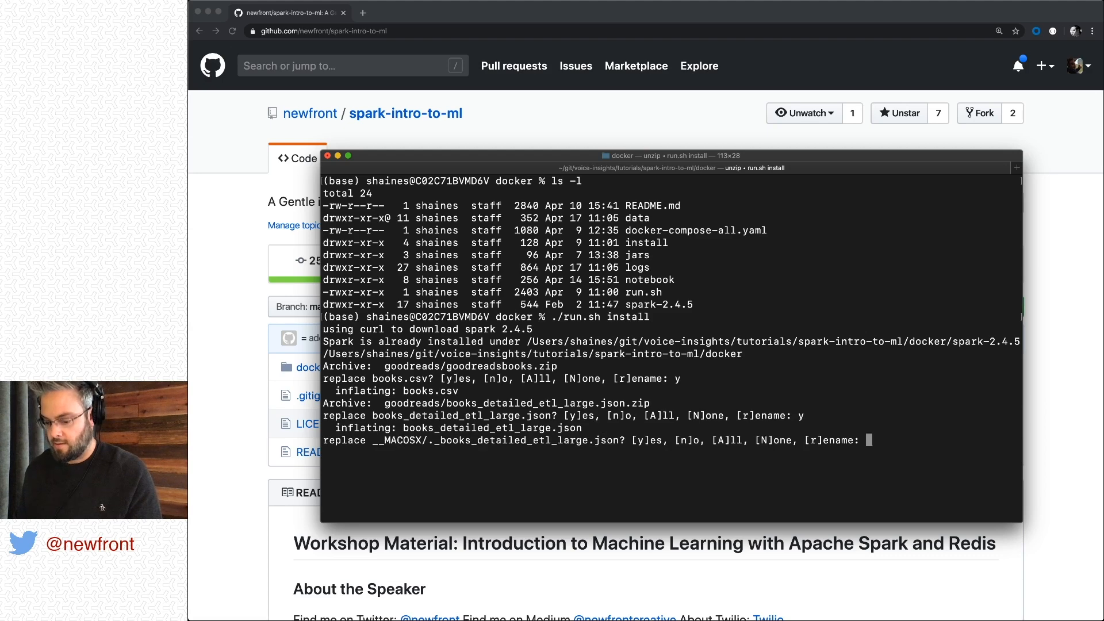
type("y")
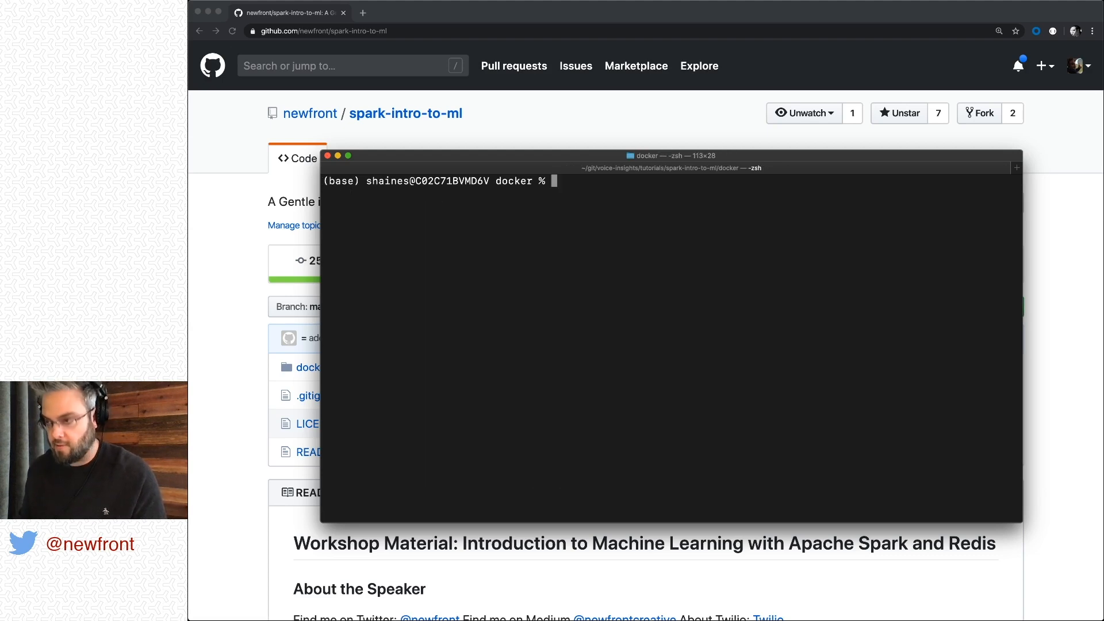
Step: List the docker folder with ls -l and type ./run.sh start without running it yet
type("ls -l")
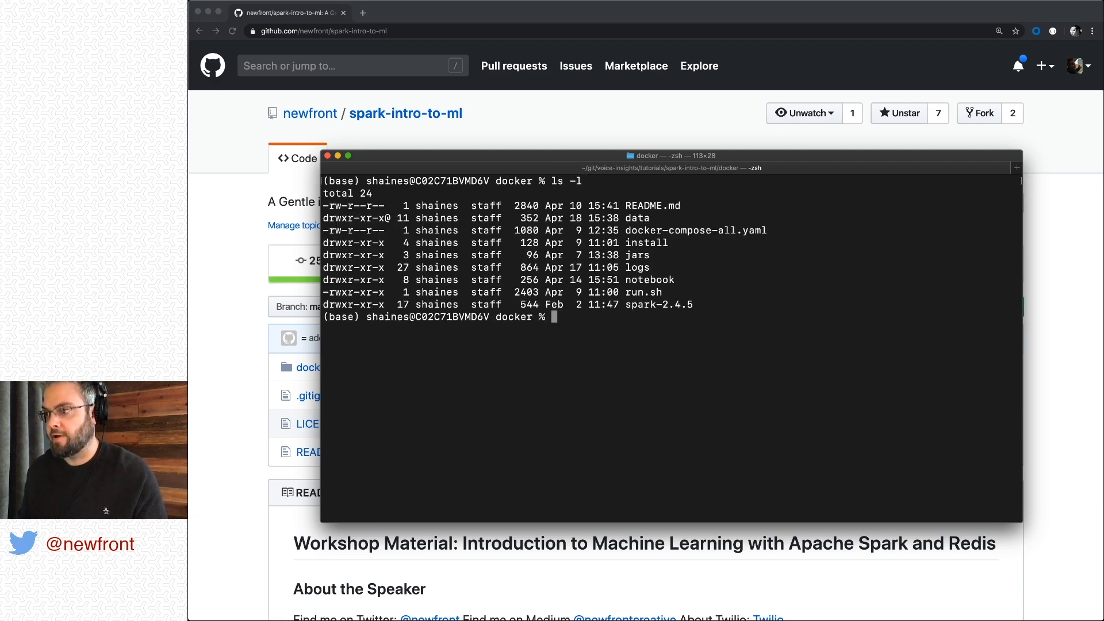
type("./run.sh")
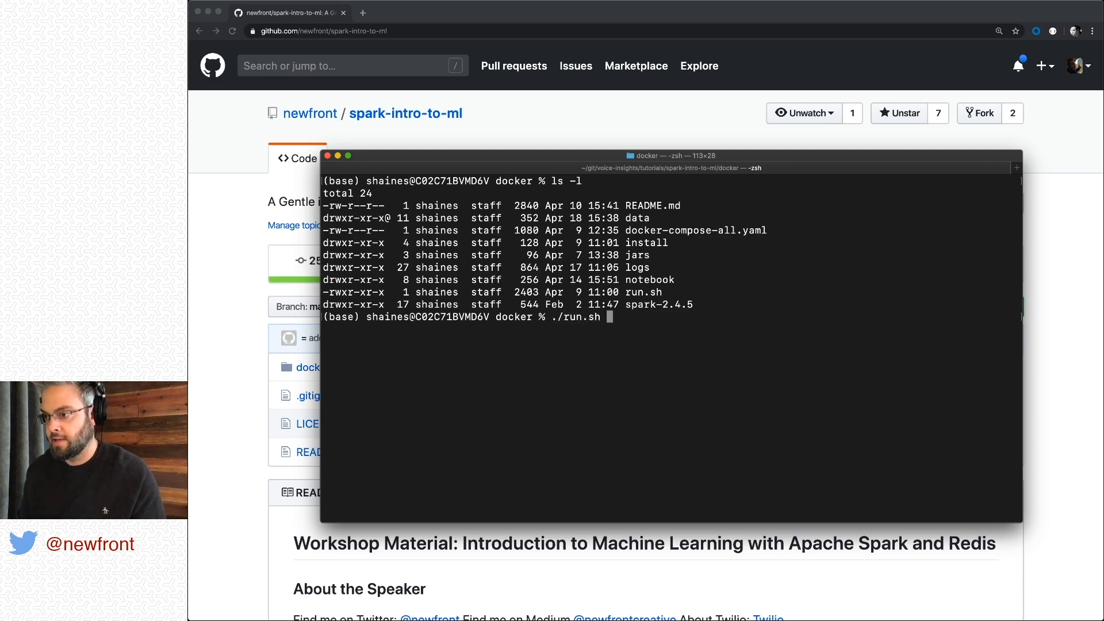
type("star")
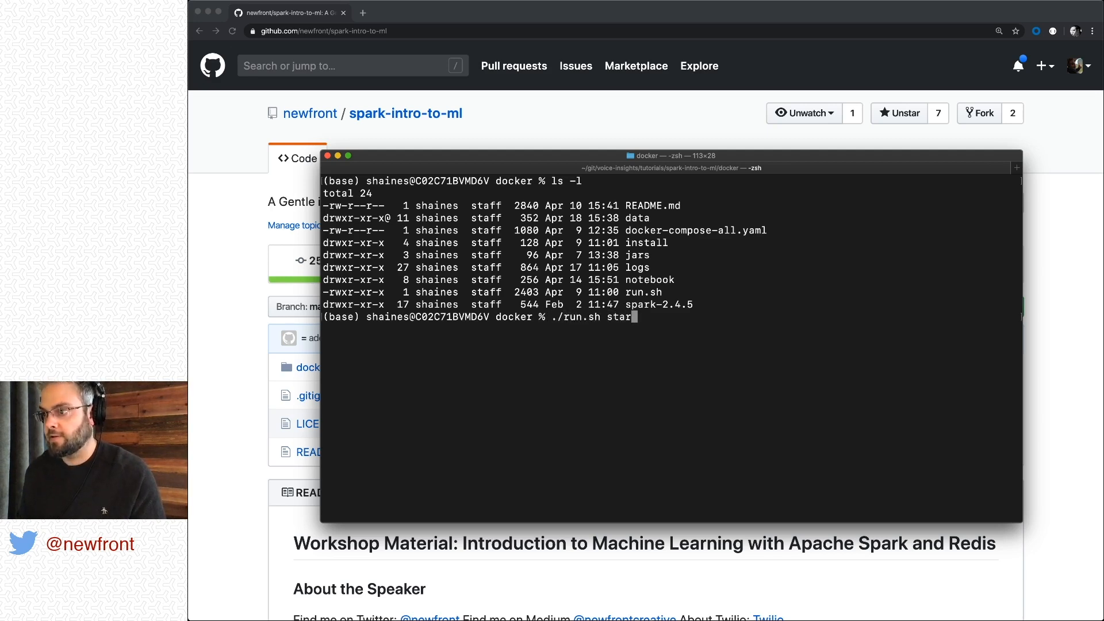
type("t")
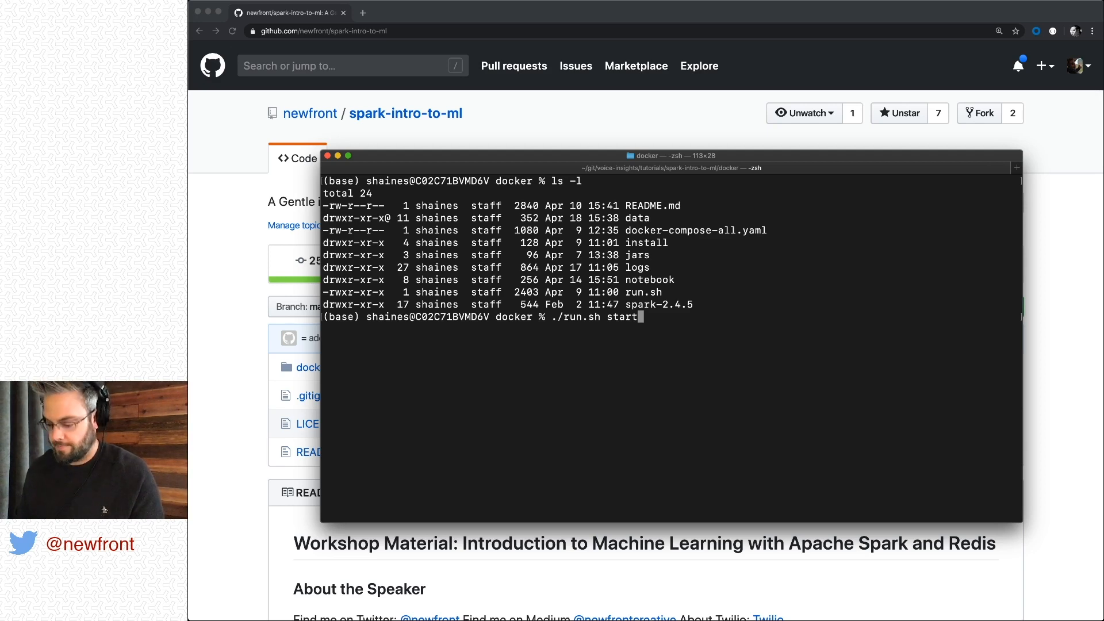
Step: Run ./run.sh start to build the learnml network and bring up the redis5 and zeppelin containers
key("Enter")
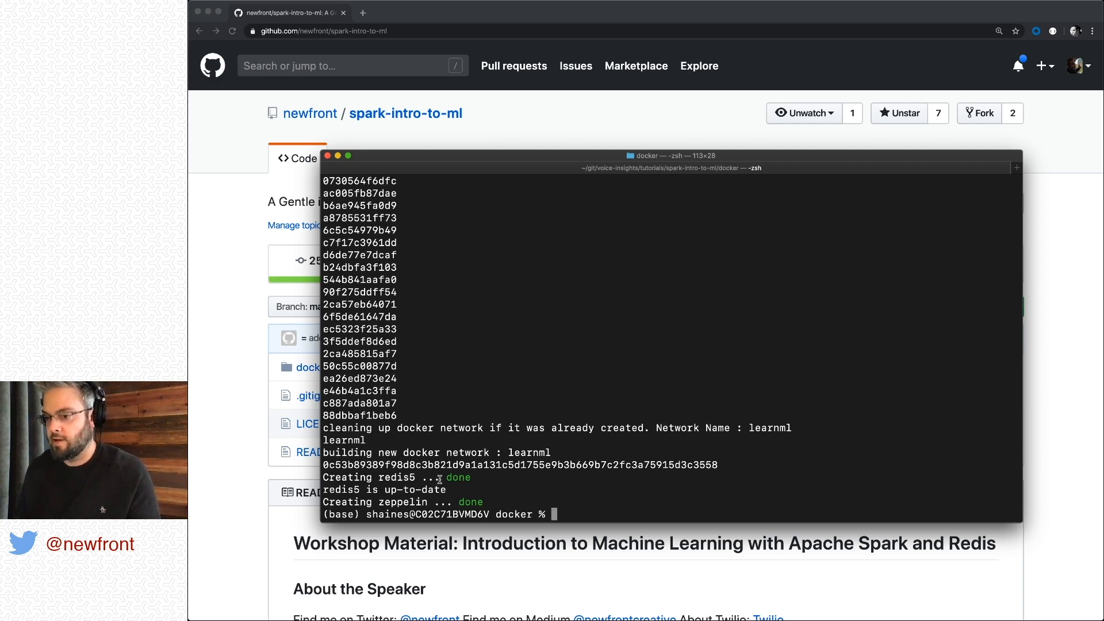
mouse_move(495, 501)
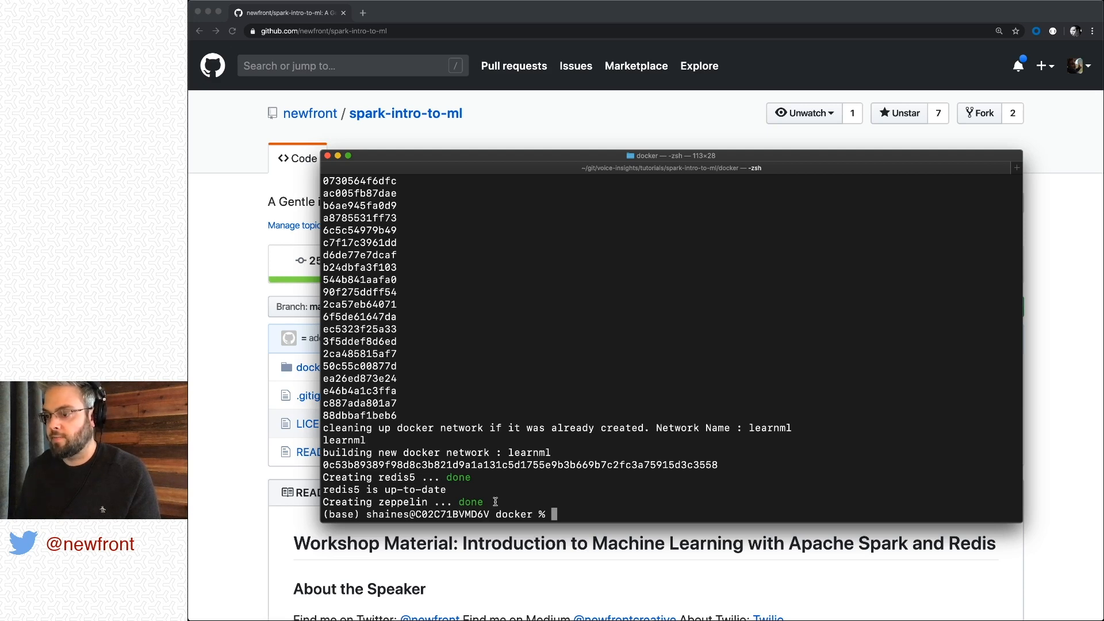
type("./run.sh start")
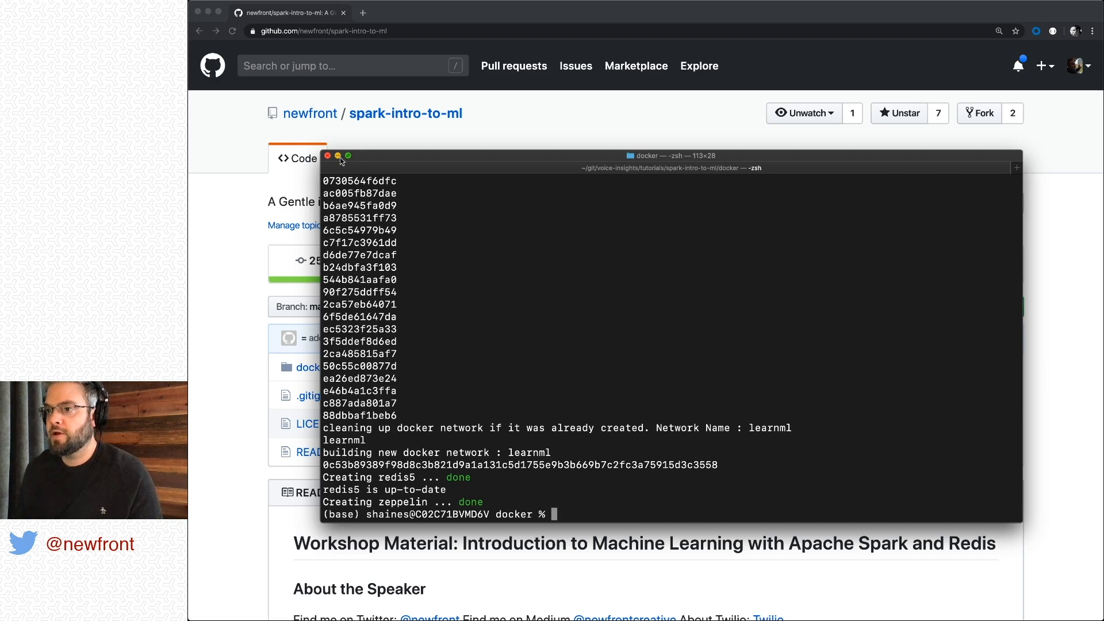
Step: Minimize Terminal and load Zeppelin at localhost:8080 in a new Chrome tab
left_click(329, 156)
type("local")
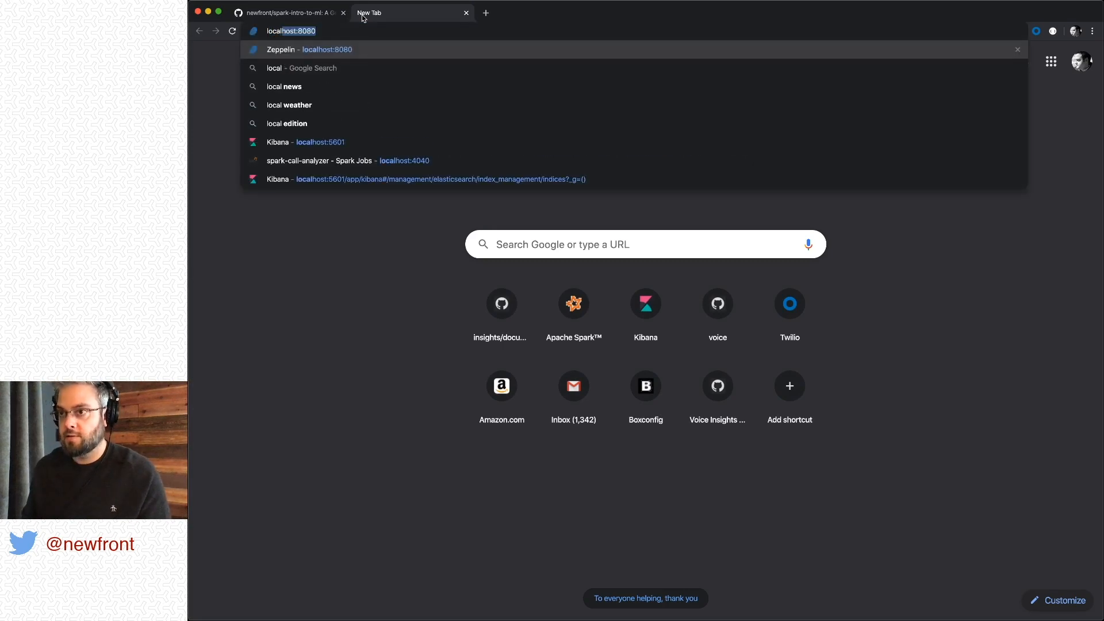
left_click(308, 49)
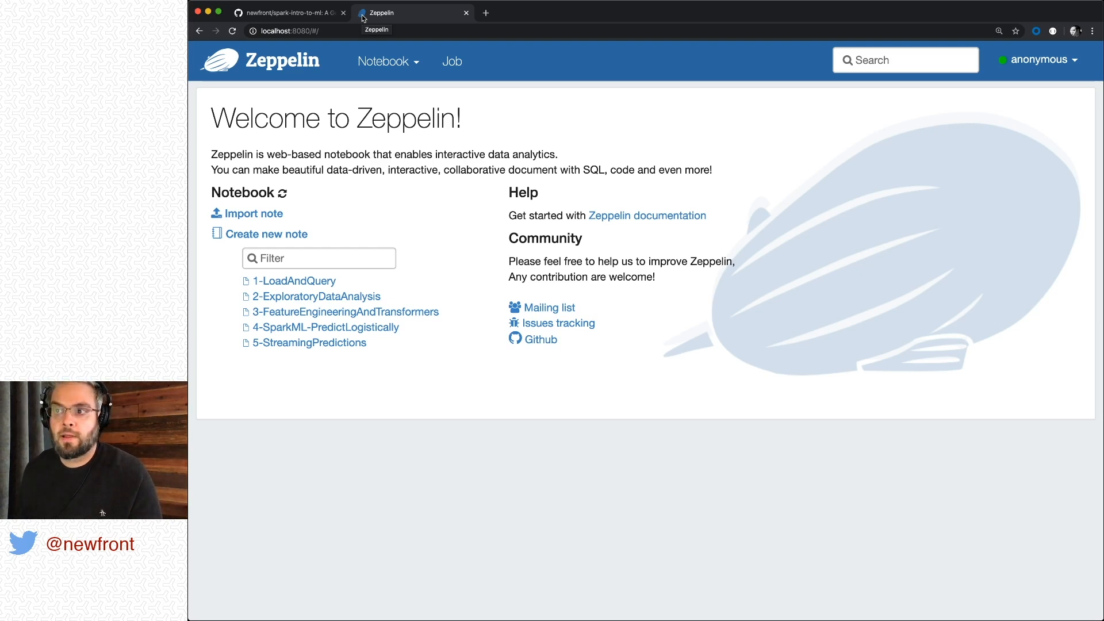
mouse_move(261, 284)
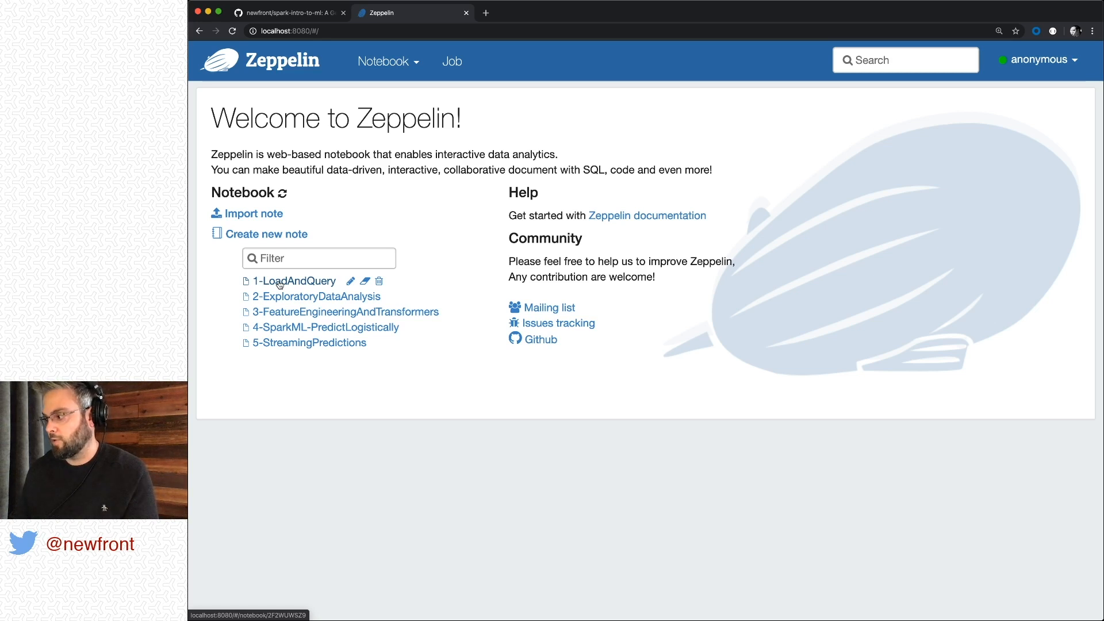
mouse_move(280, 299)
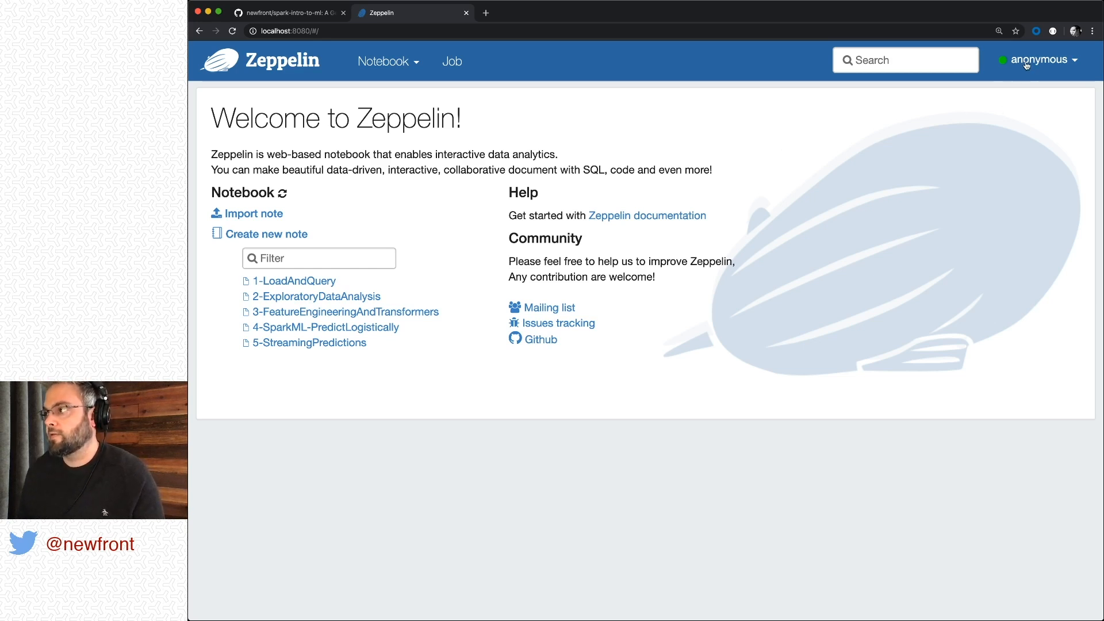
mouse_move(1025, 61)
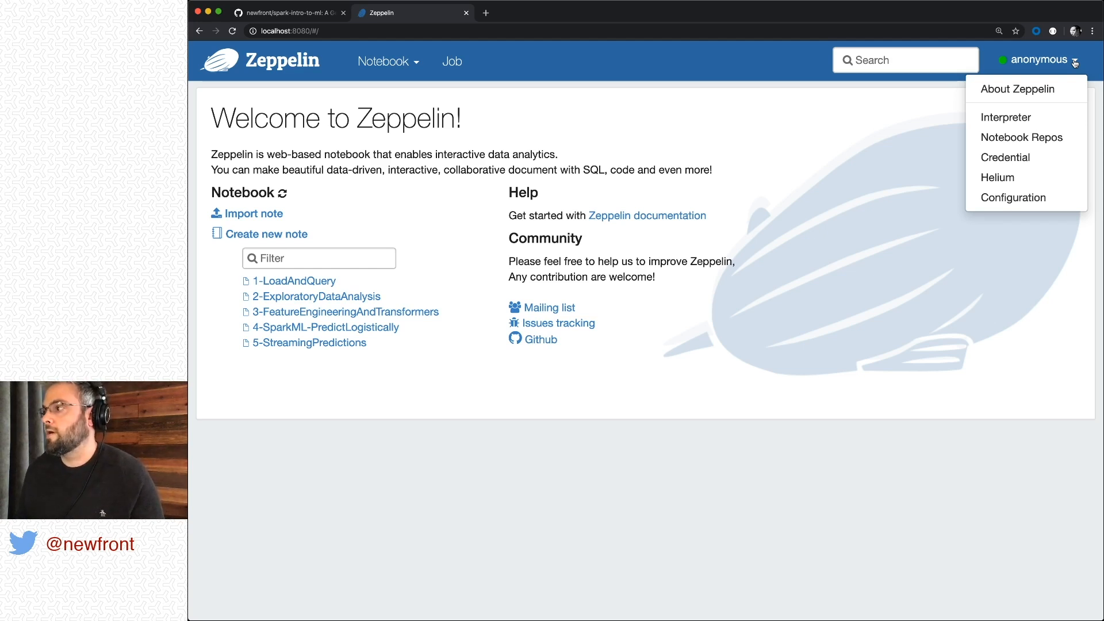
mouse_move(1075, 67)
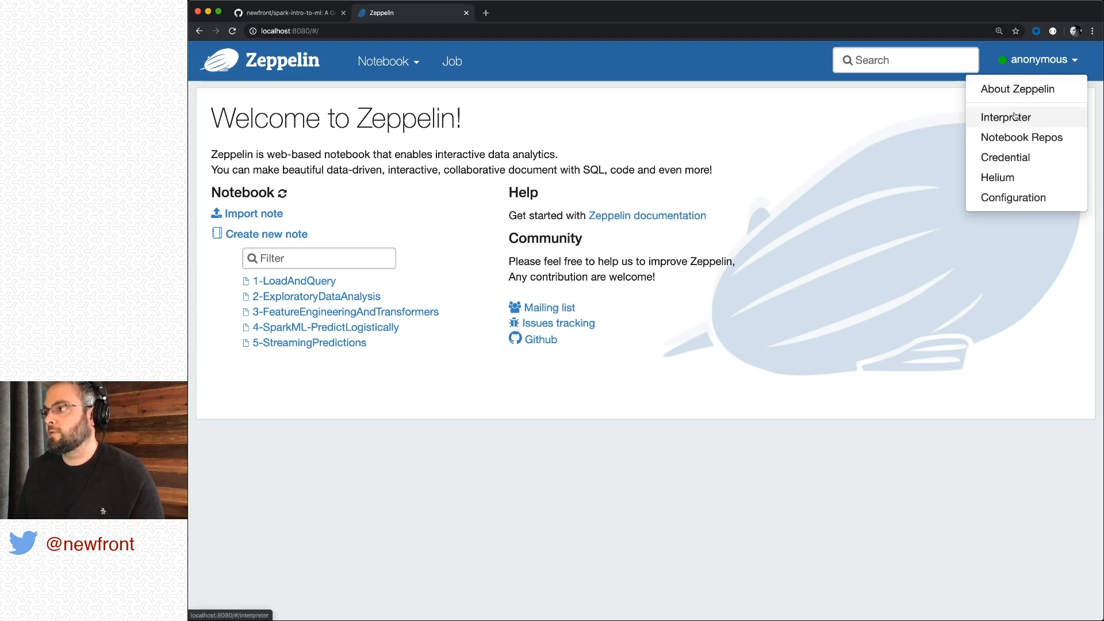
Step: Go to the Interpreters page, filter it to 'spark', and scroll to the spark interpreter's properties
left_click(1005, 117)
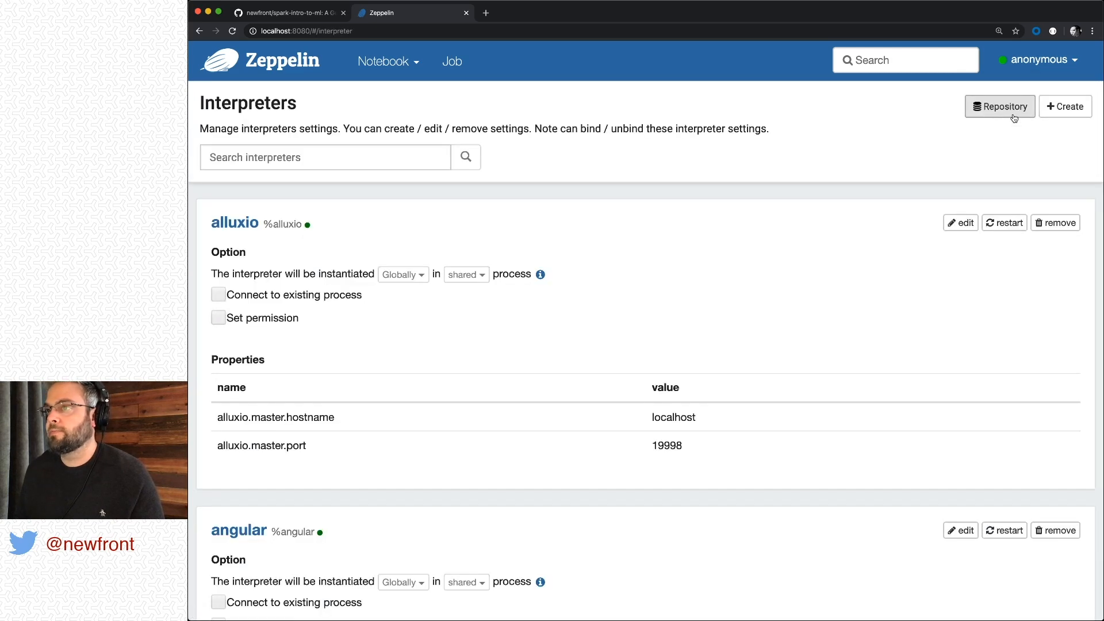
left_click(316, 158)
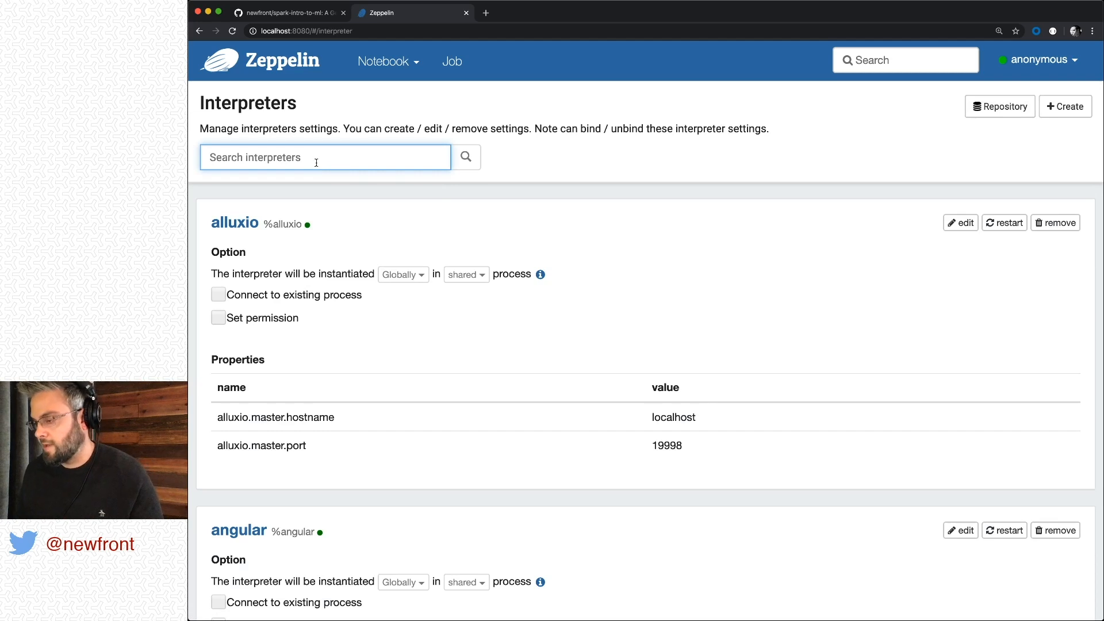
type("spark")
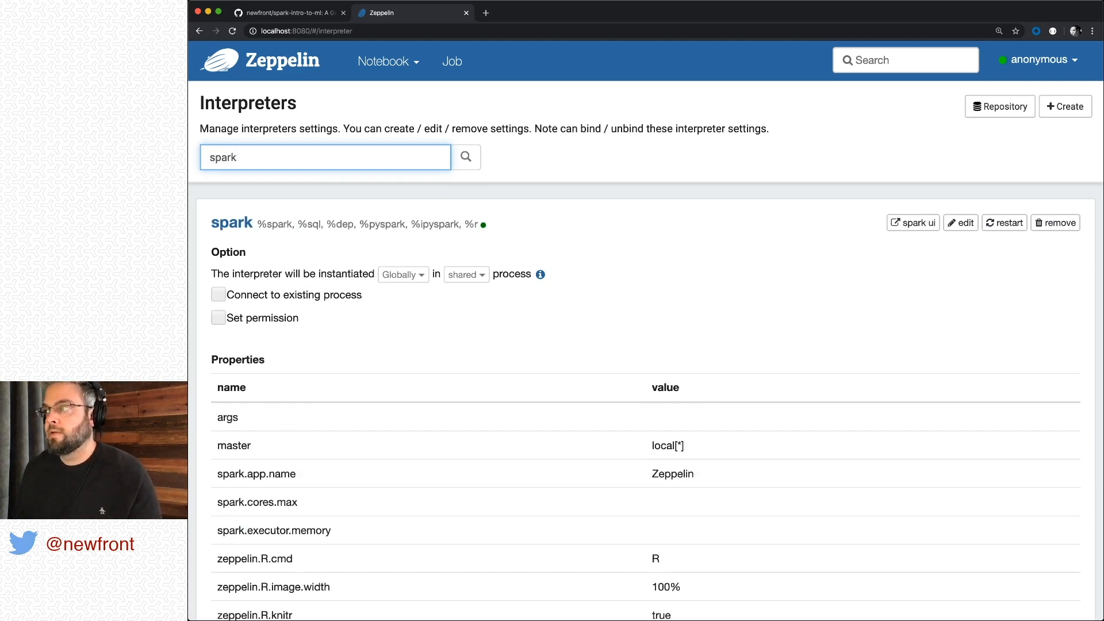
mouse_move(710, 310)
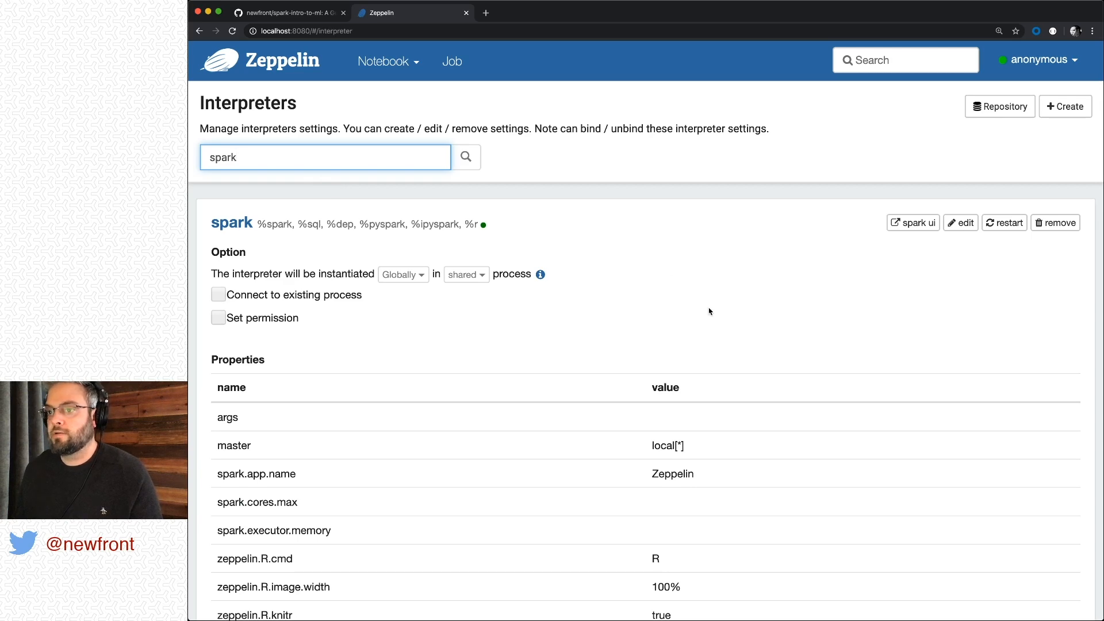
scroll("down", 3)
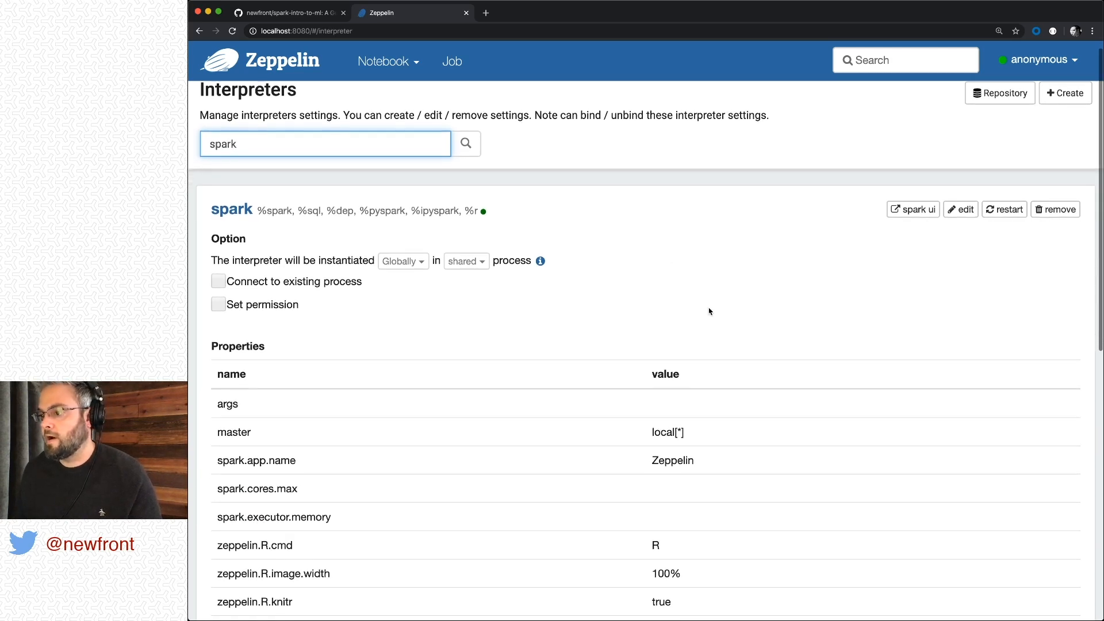
scroll("down", 3)
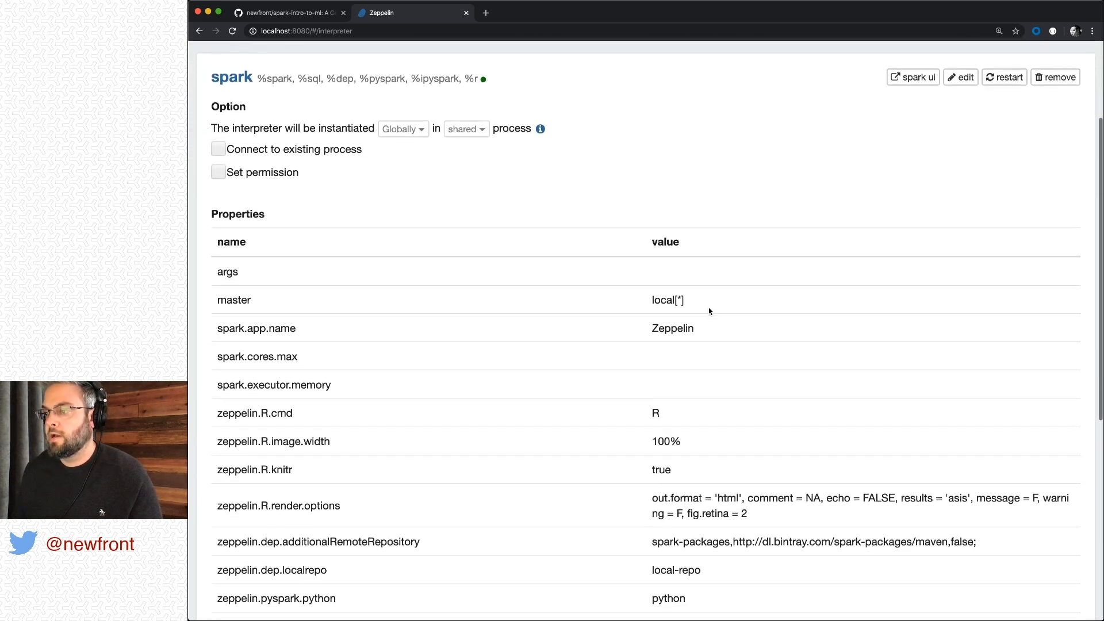
scroll("down", 3)
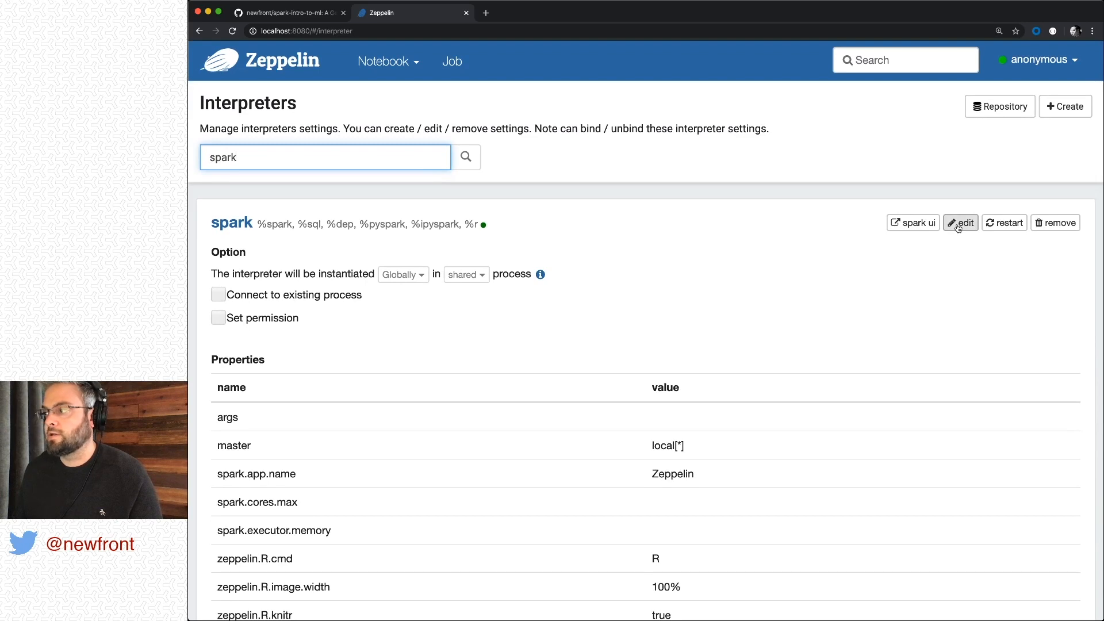
Step: Edit the spark interpreter, entering 4 for spark.cores.max and 8g for spark.executor.memory
left_click(960, 223)
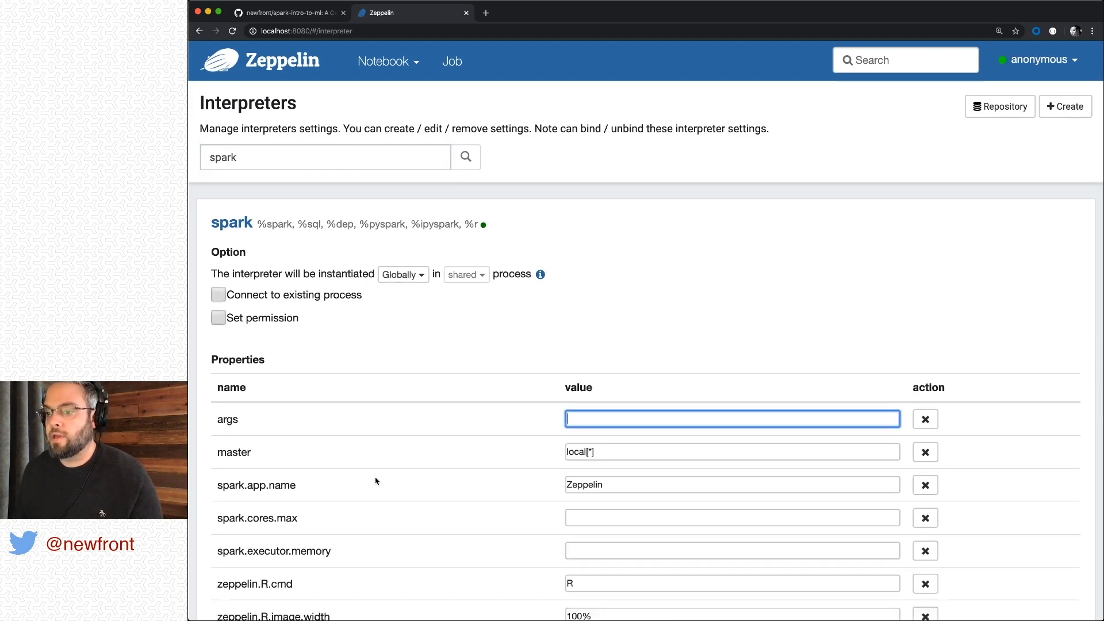
scroll("down", 3)
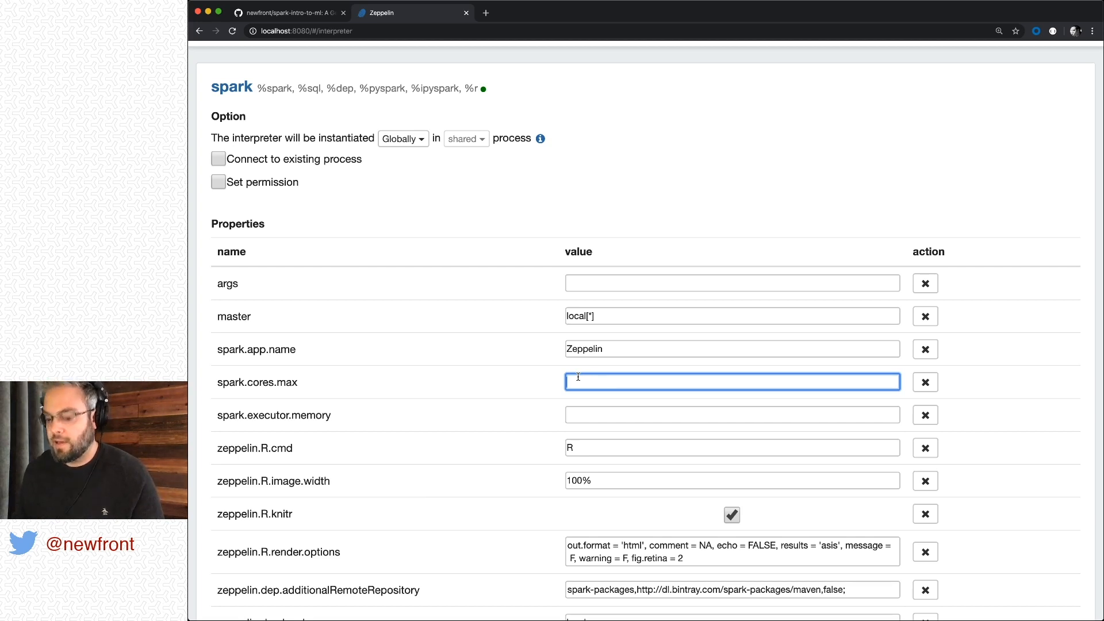
type("4")
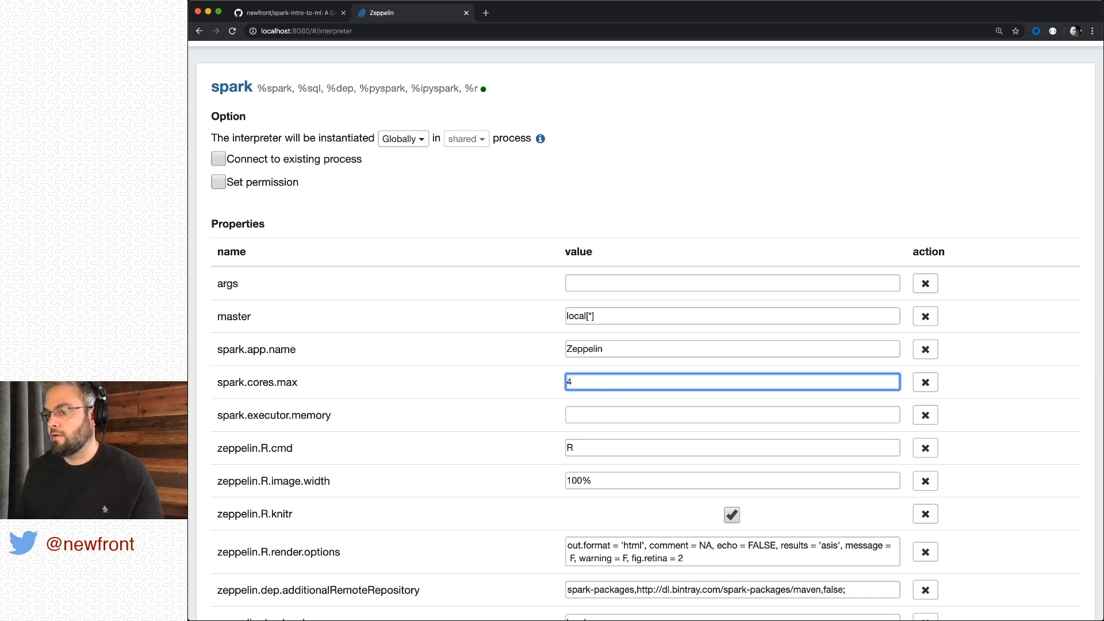
left_click(732, 414)
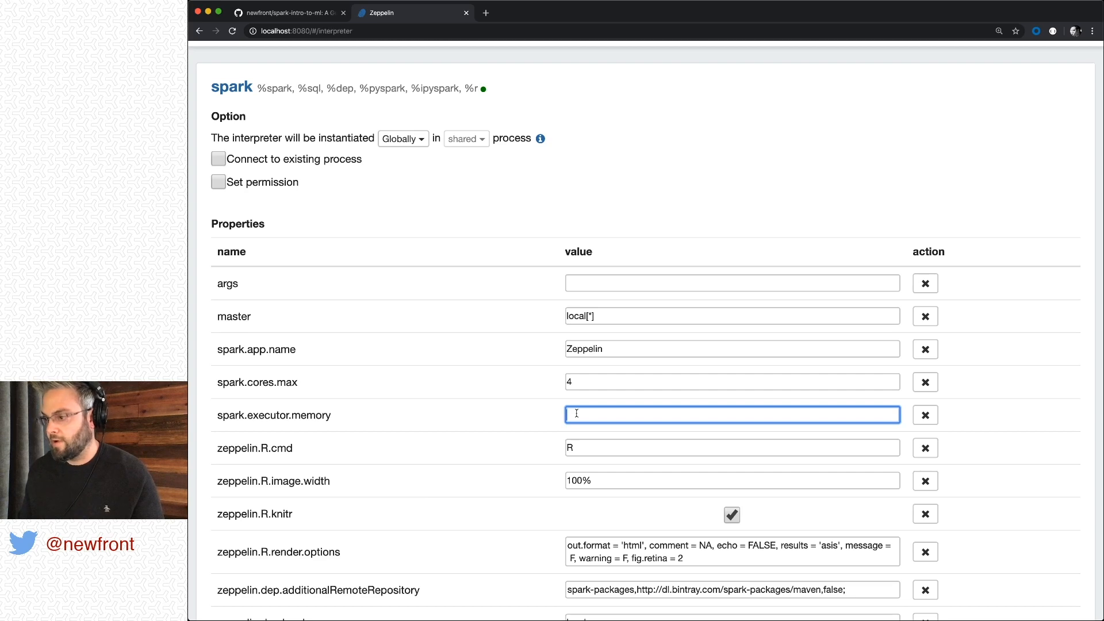
type("8g")
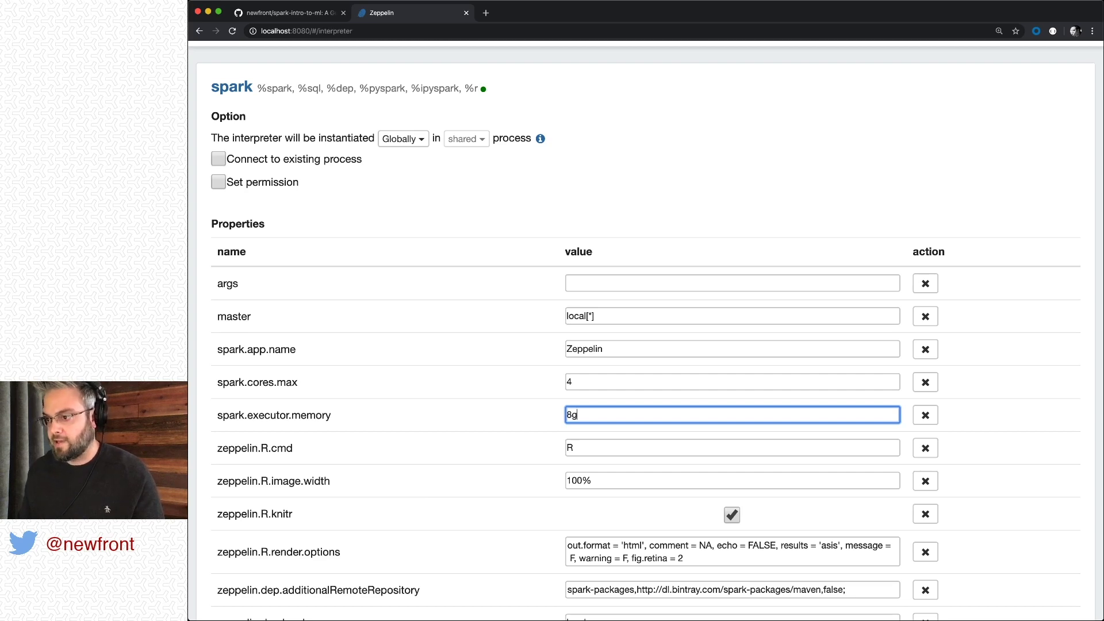
mouse_move(531, 424)
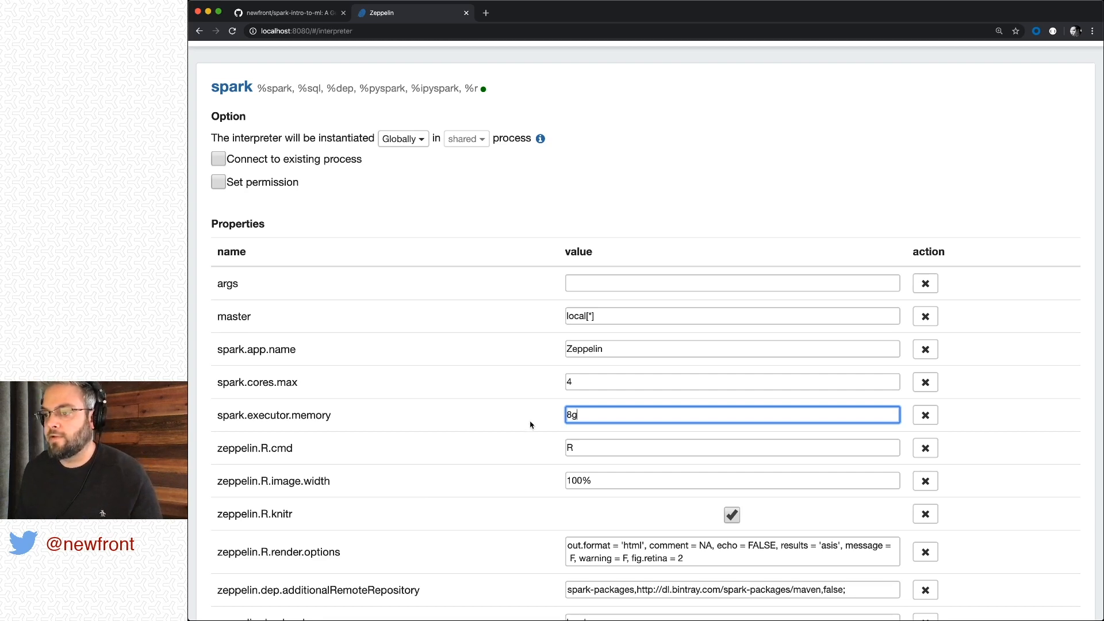
scroll("down", 3)
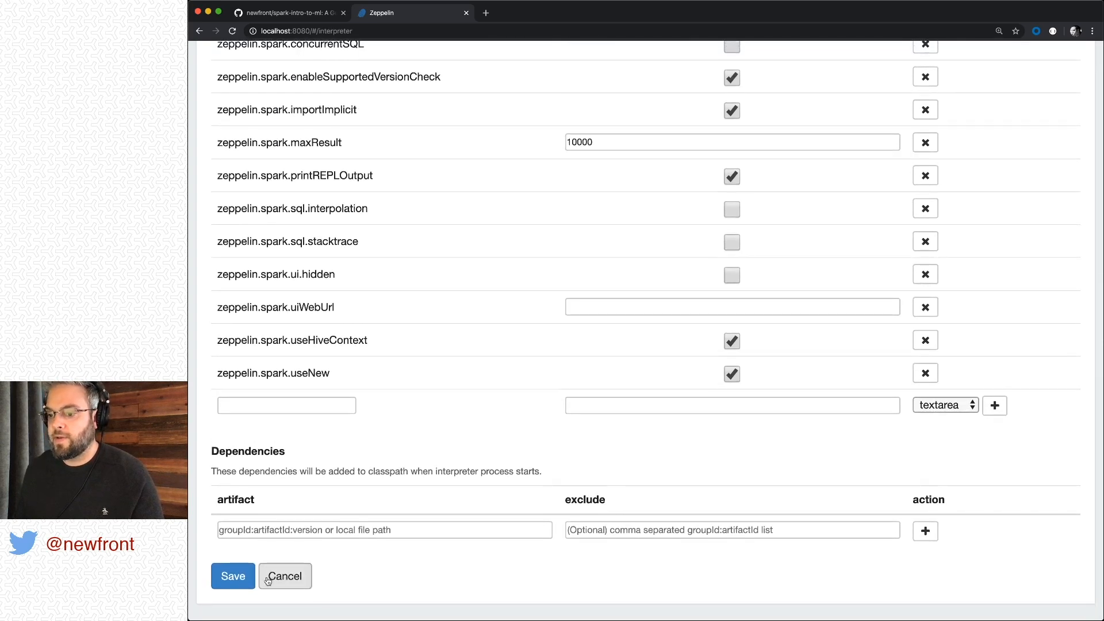
Step: Save and restart the spark interpreter, then go back to the Zeppelin welcome page
left_click(232, 576)
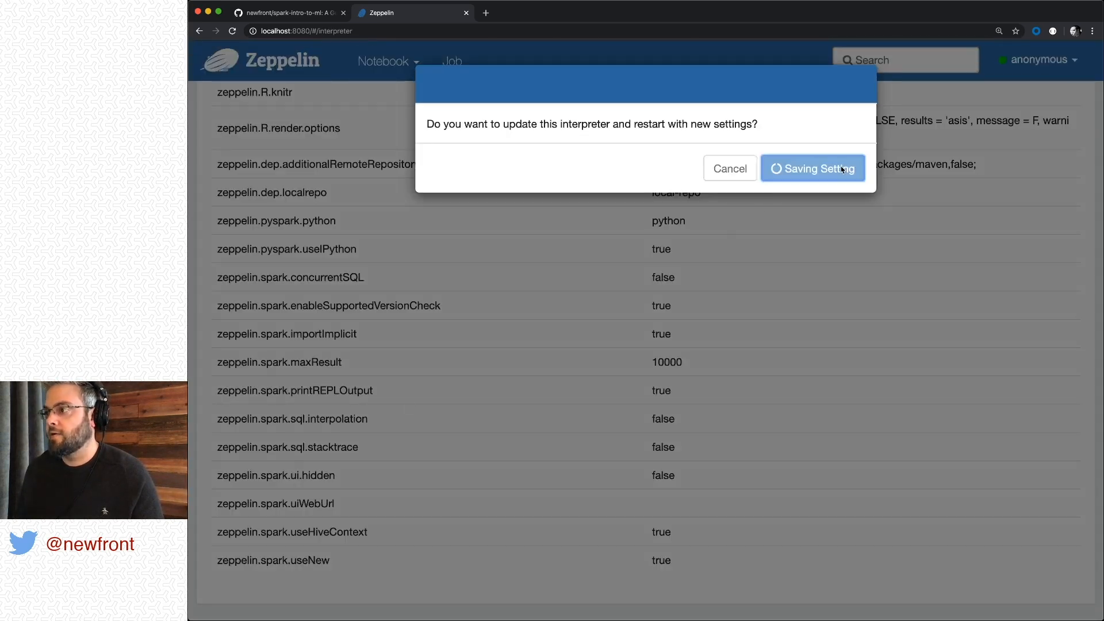
left_click(813, 168)
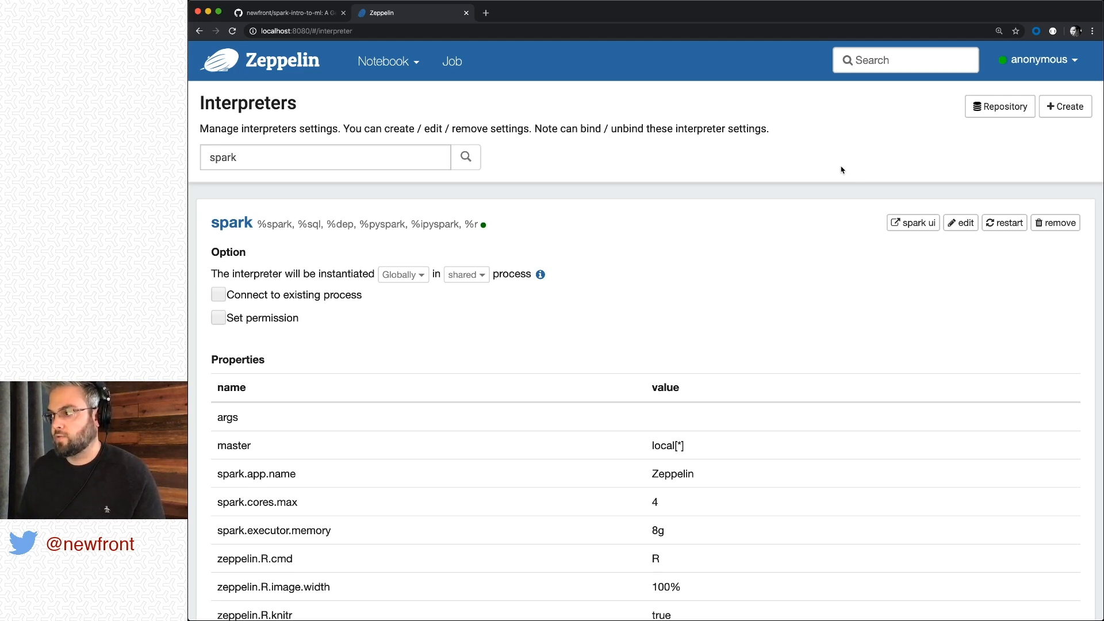
mouse_move(419, 98)
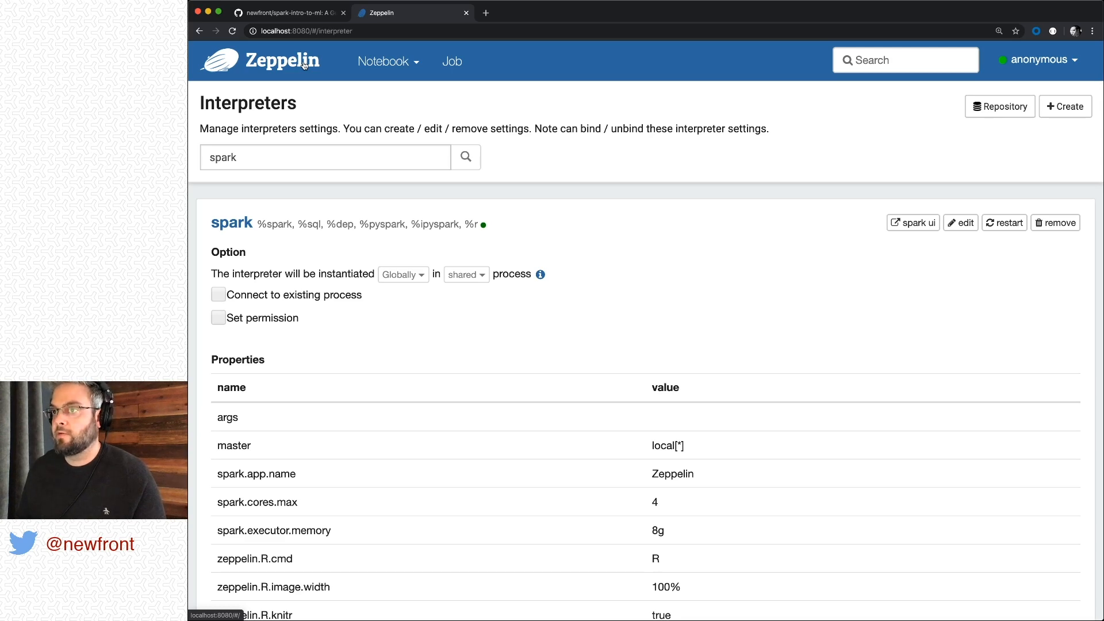
left_click(274, 61)
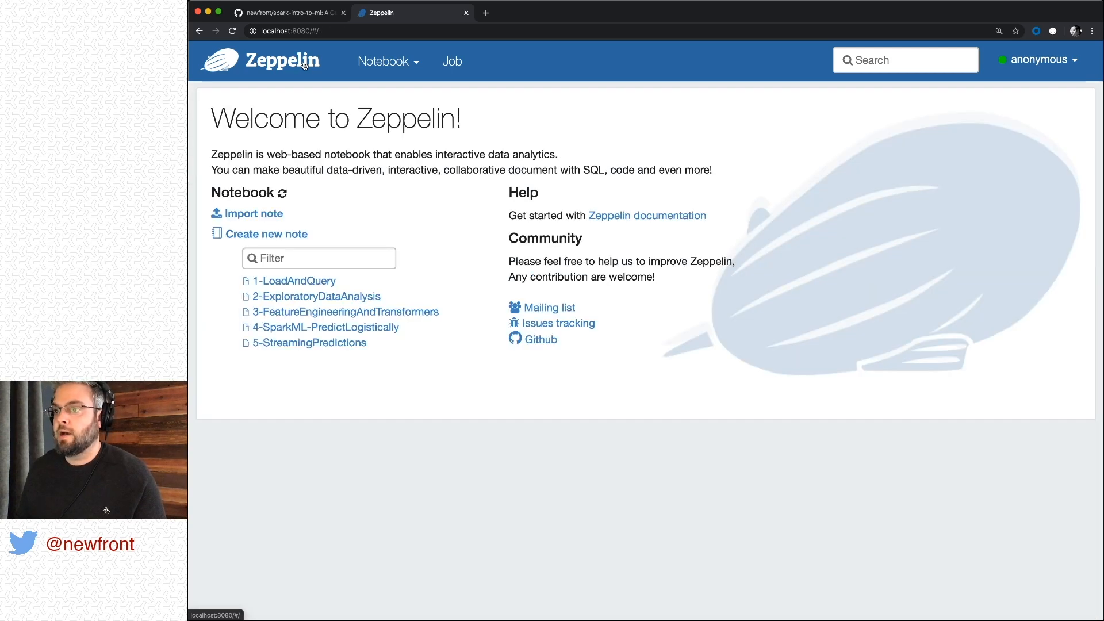